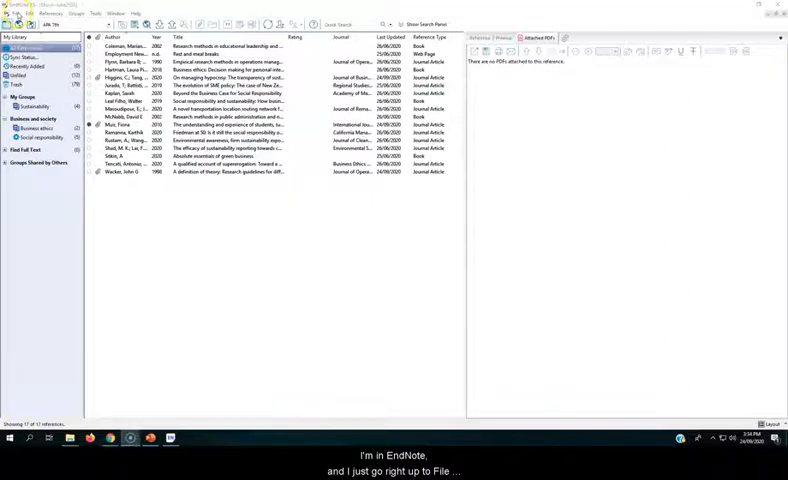
# Step: Bring up EndNote's File menu to reach the Compressed Library (.enlx) command
pyautogui.click(16, 12)
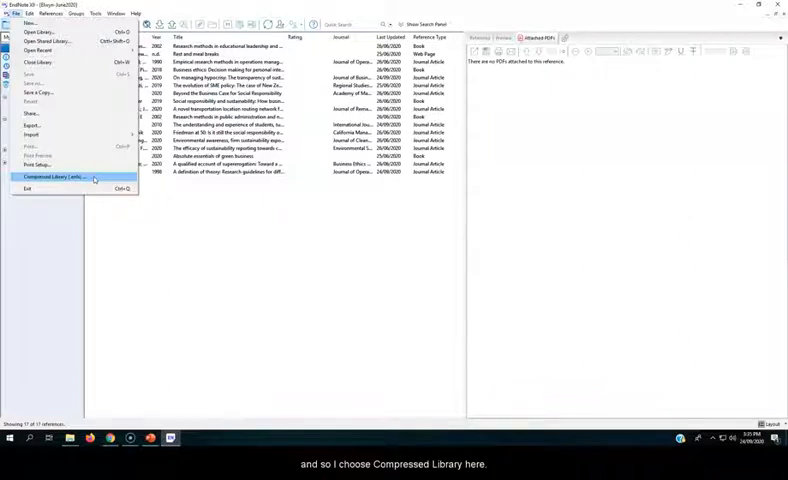
# Step: Start a compressed library keeping Create, With File Attachments and All References in Library, then continue
pyautogui.click(60, 176)
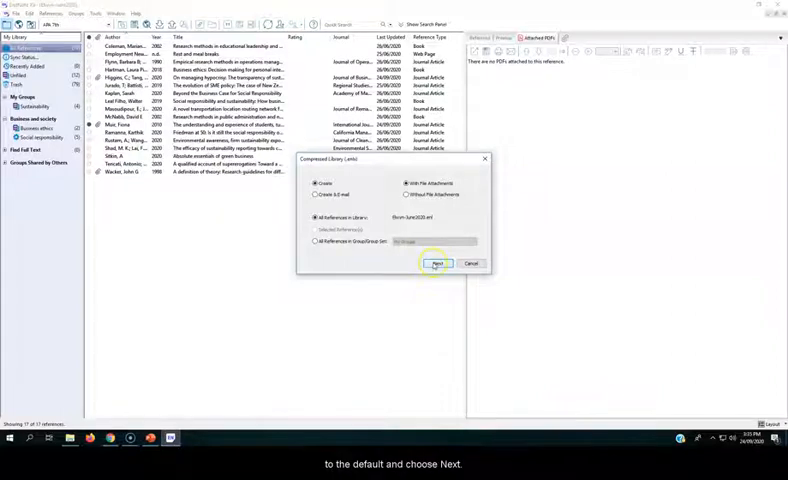
pyautogui.click(436, 264)
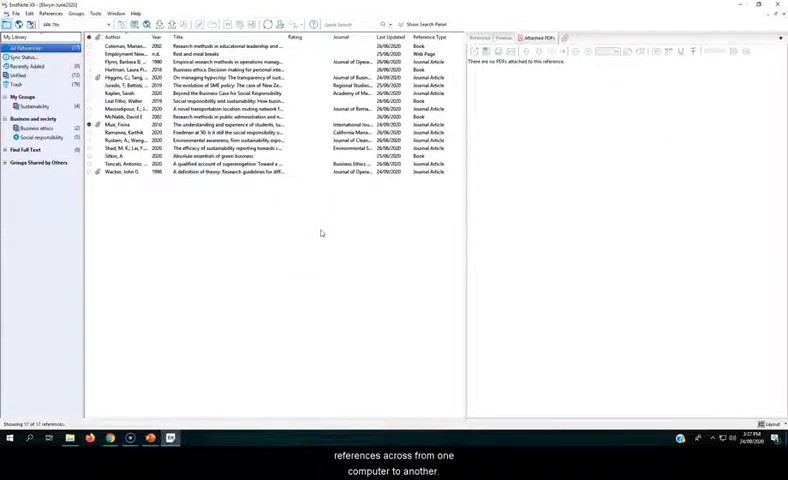
pyautogui.moveTo(302, 238)
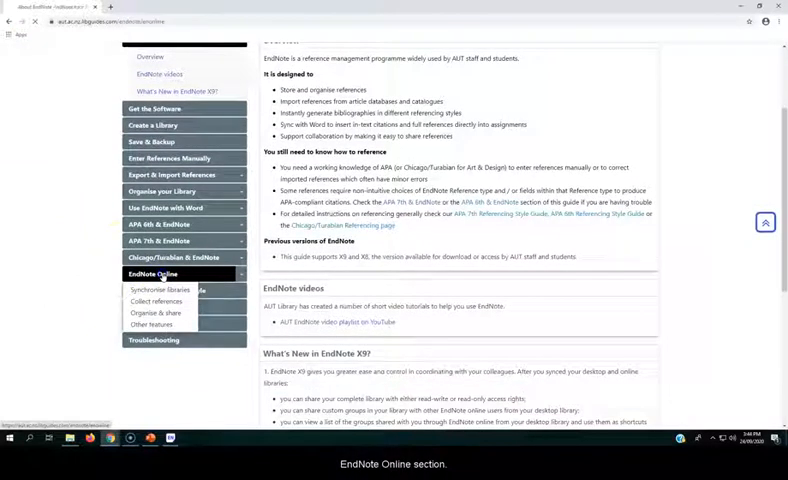
# Step: Read through the EndNote Online section on account setup and synchronising libraries
pyautogui.click(156, 272)
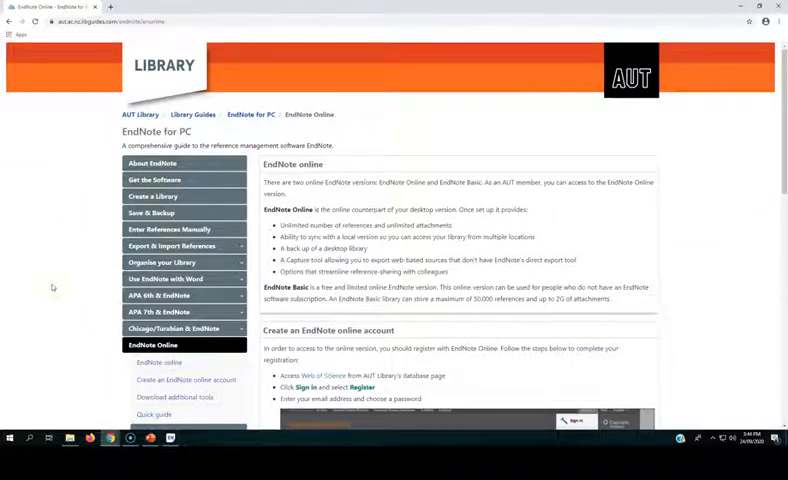
pyautogui.scroll(-3)
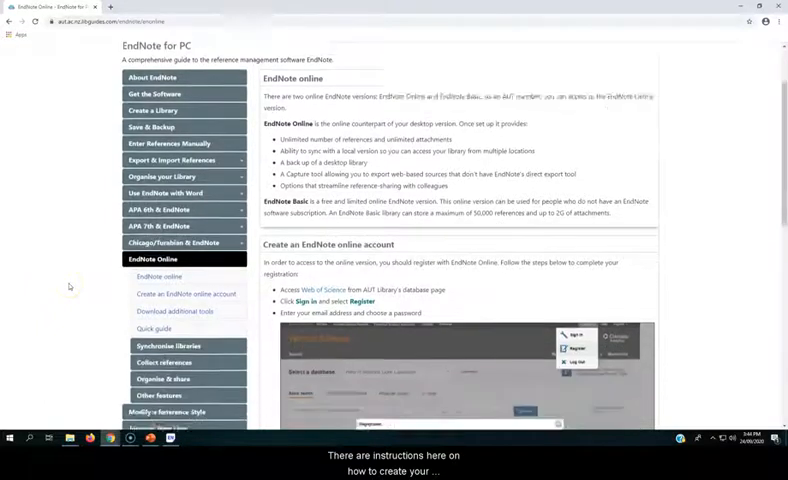
pyautogui.scroll(-3)
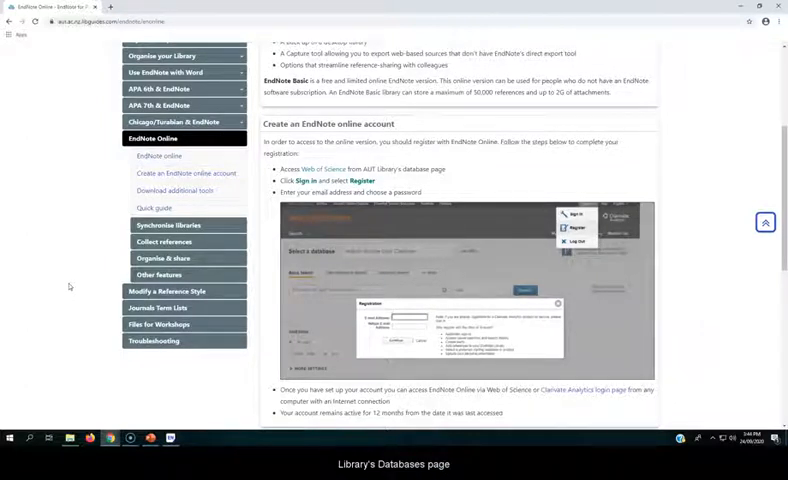
pyautogui.scroll(-3)
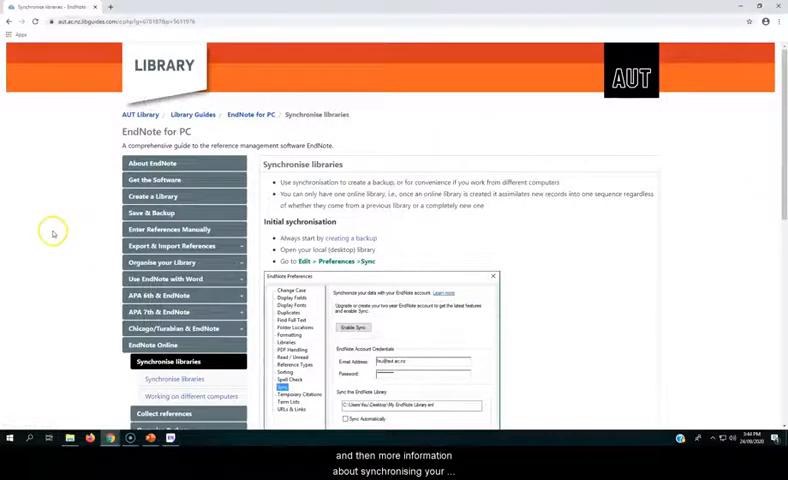
pyautogui.scroll(-3)
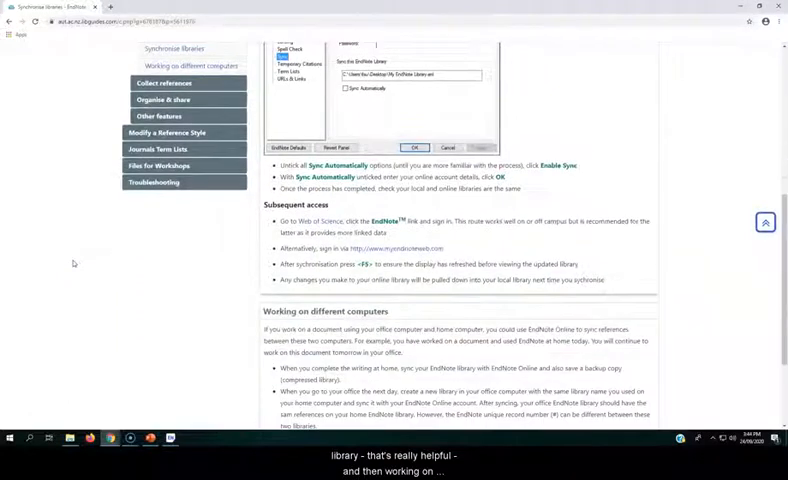
pyautogui.scroll(3)
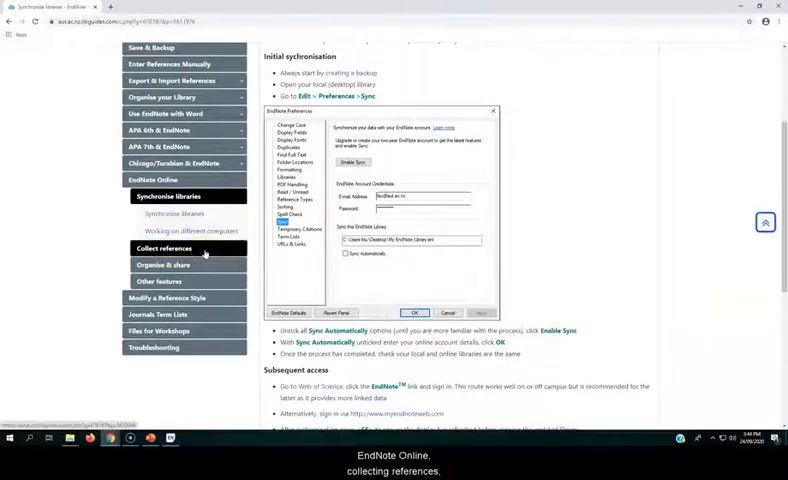
# Step: Review the guide's Collect references page
pyautogui.click(160, 248)
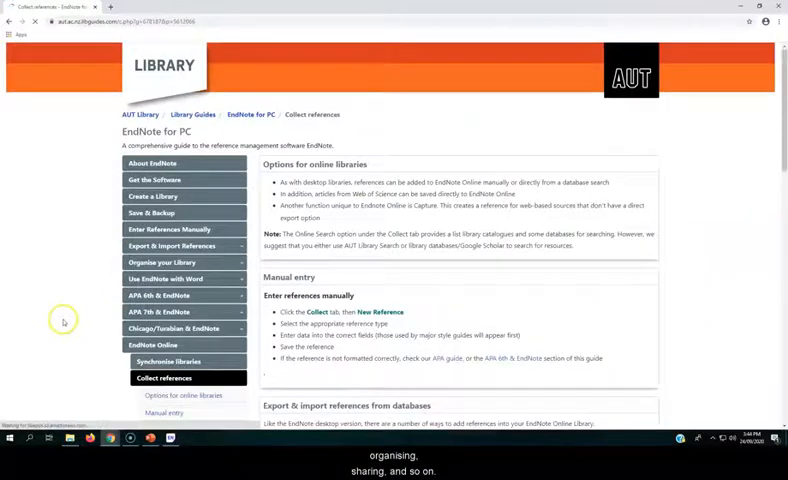
pyautogui.scroll(-3)
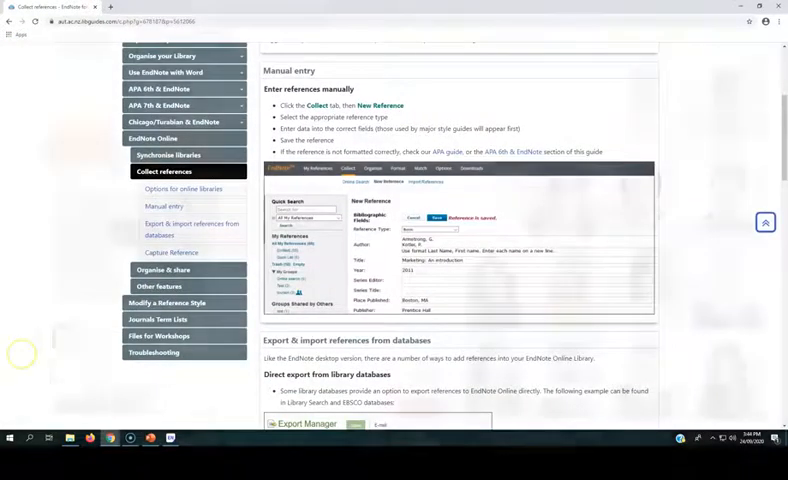